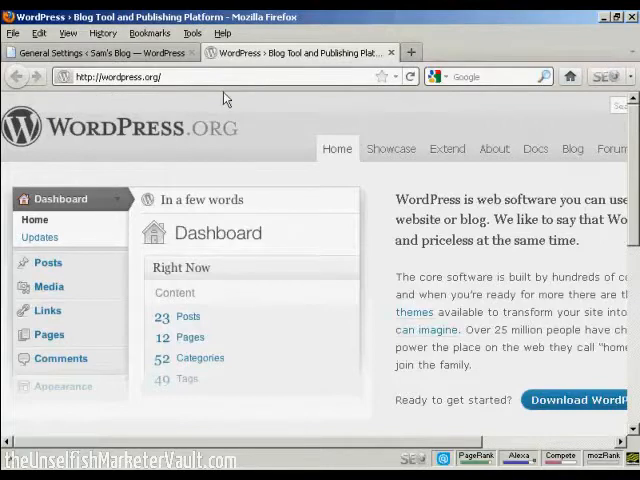
mouse_move(447, 148)
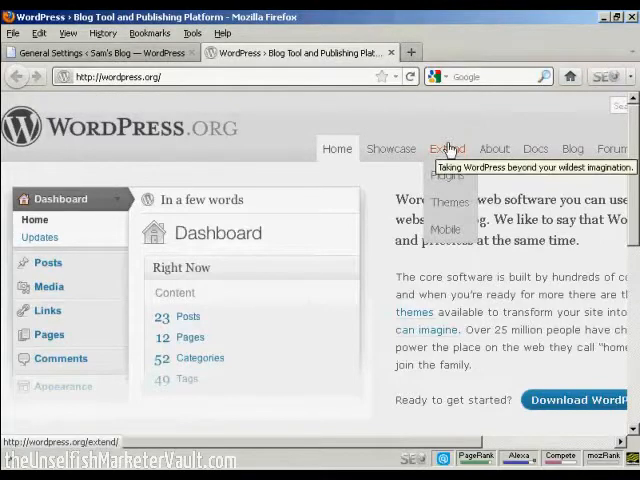
mouse_move(449, 201)
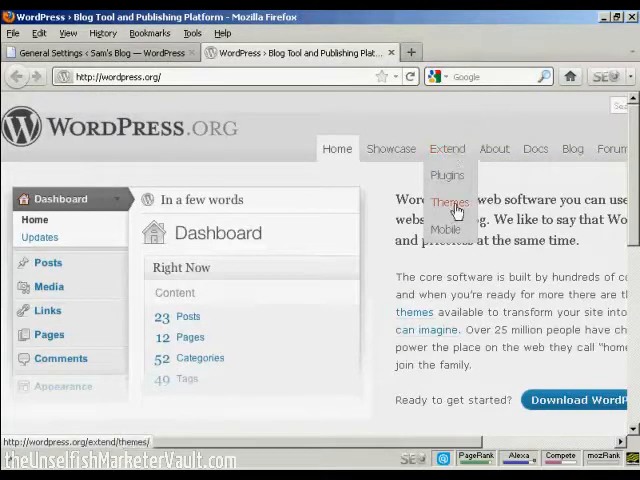
- Go to the Themes page under Extend on wordpress.org
click(449, 201)
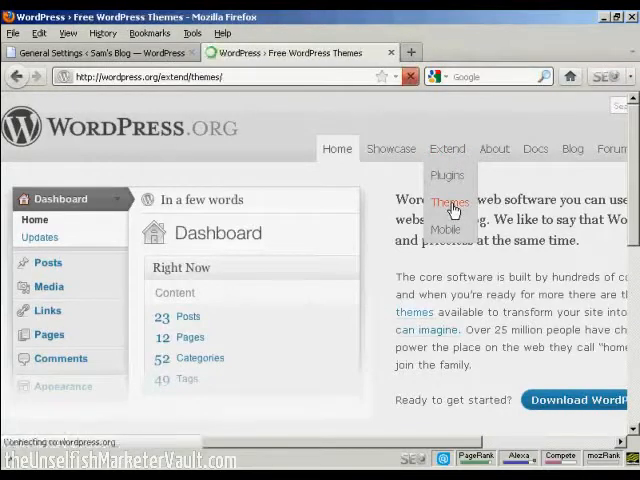
click(450, 201)
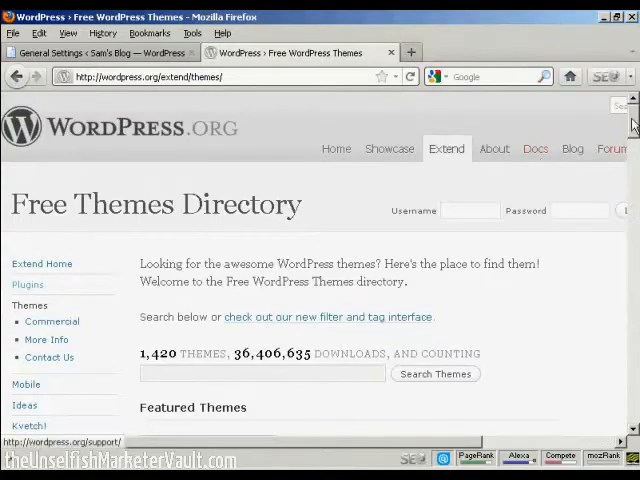
- Scroll through Featured Themes past Toolbox, Coraline and zBench until Easel appears
scroll(down, 3)
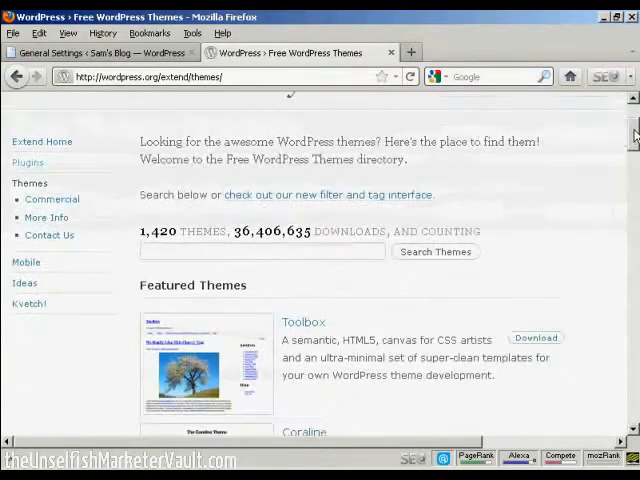
scroll(down, 3)
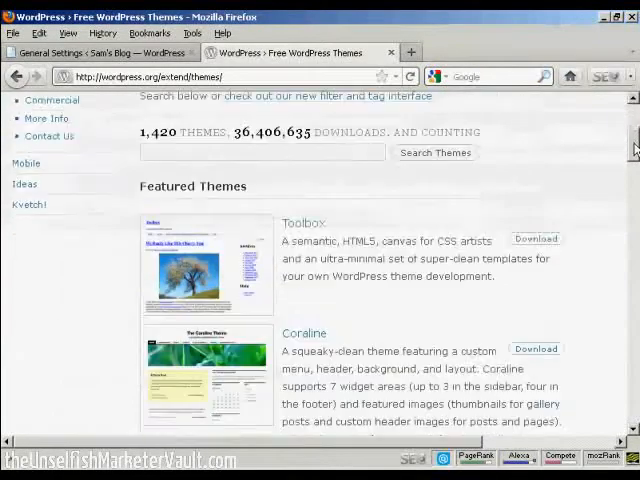
scroll(down, 3)
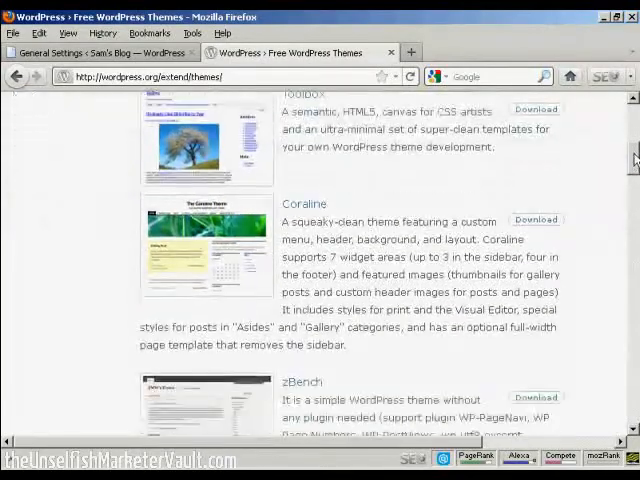
scroll(down, 3)
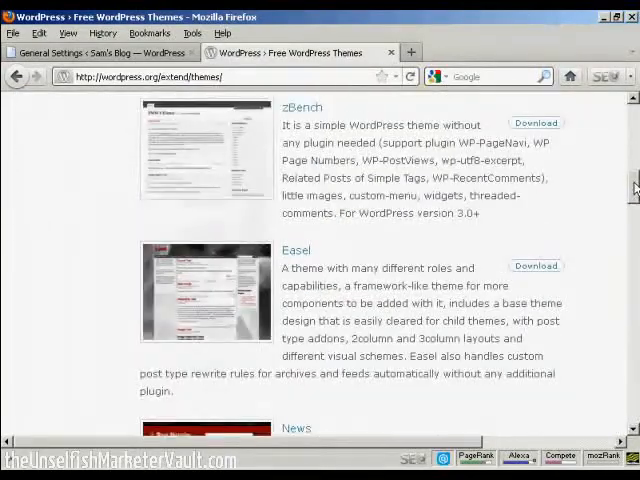
scroll(down, 3)
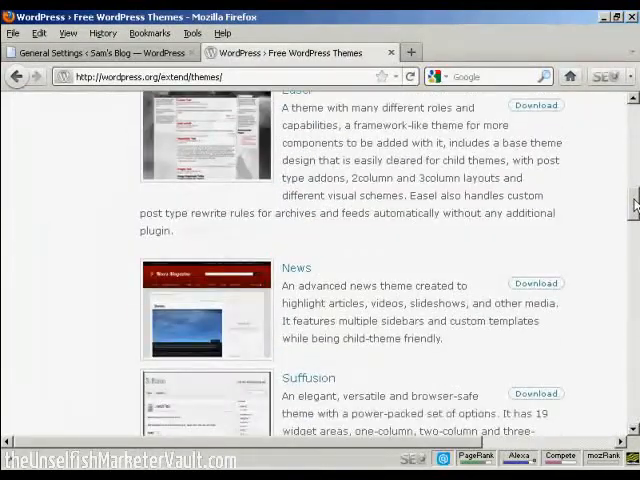
scroll(up, 3)
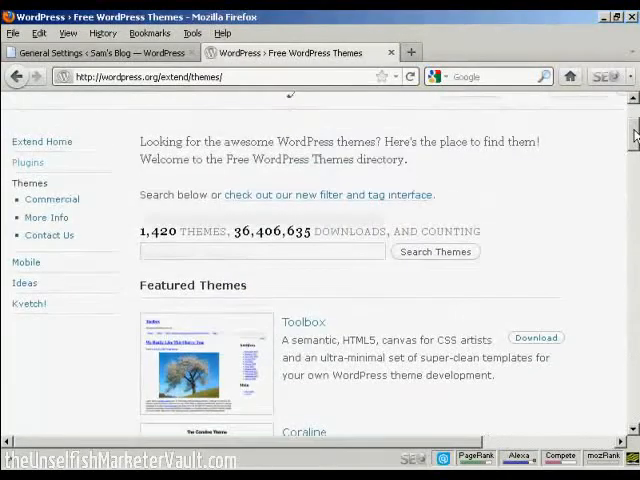
scroll(down, 3)
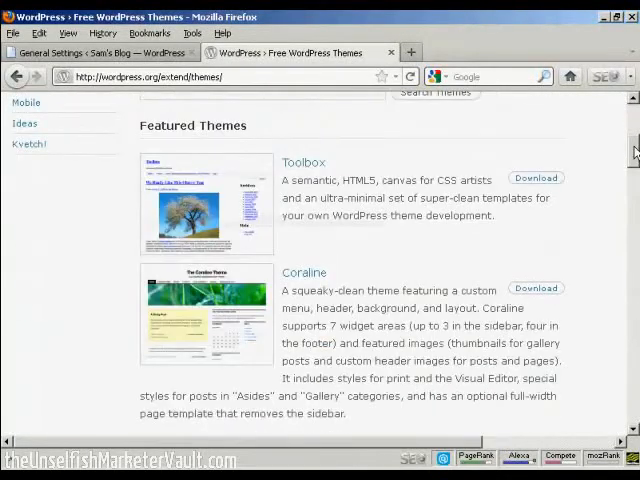
scroll(down, 3)
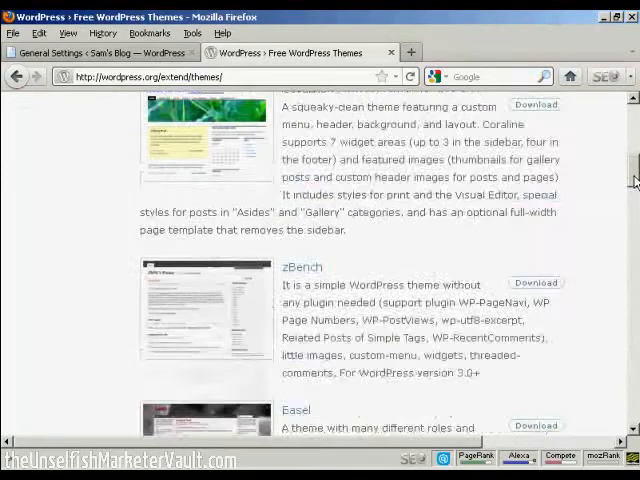
scroll(down, 3)
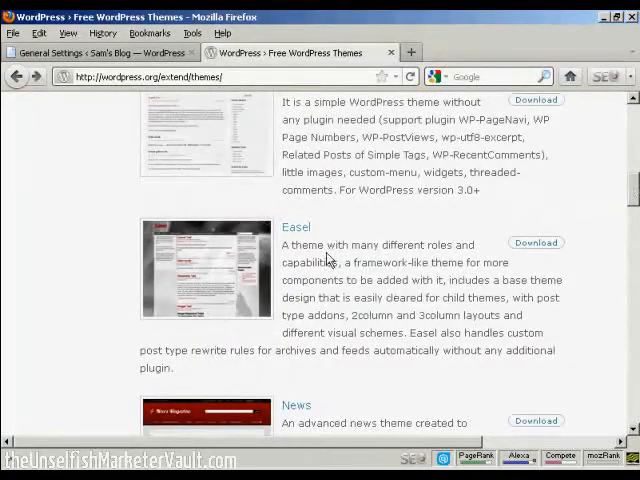
mouse_move(323, 261)
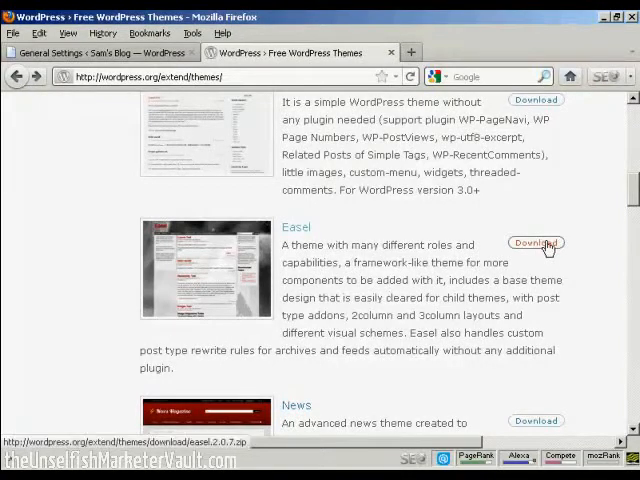
- Download the Easel theme and confirm saving easel.2.0.7.zip
click(536, 242)
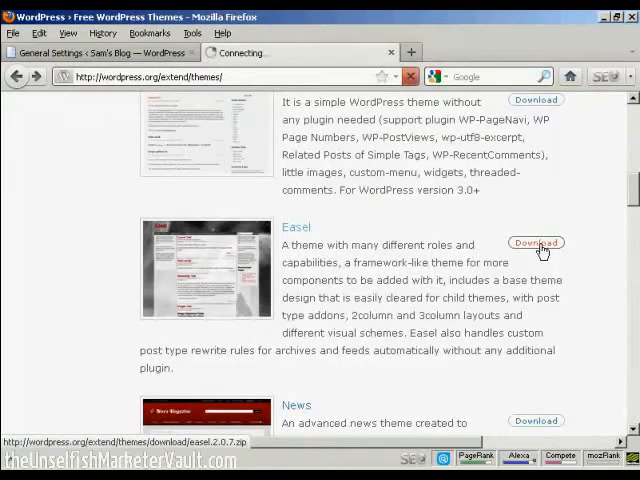
click(536, 242)
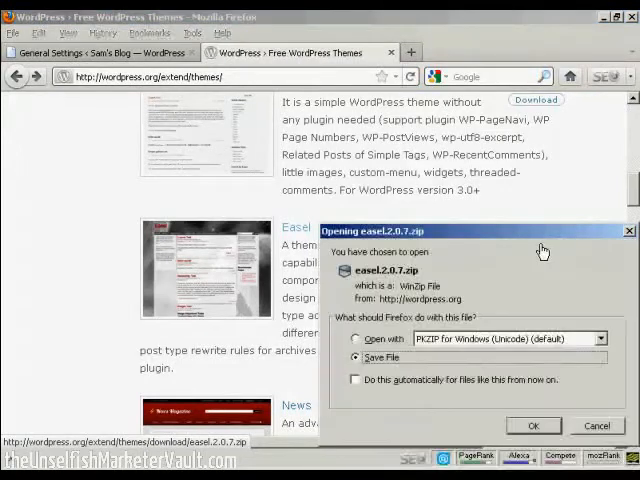
mouse_move(488, 254)
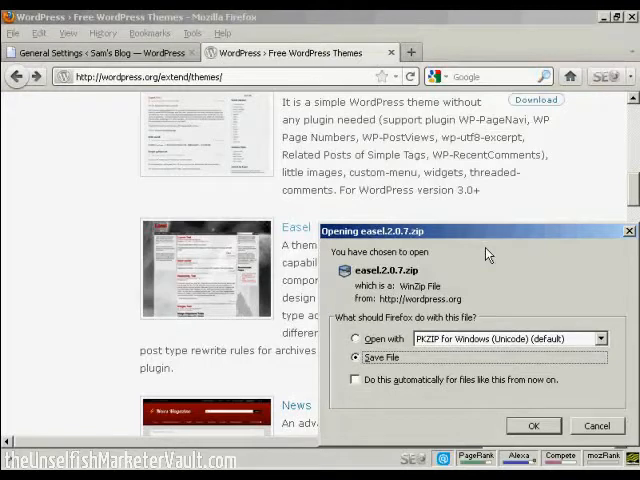
mouse_move(370, 375)
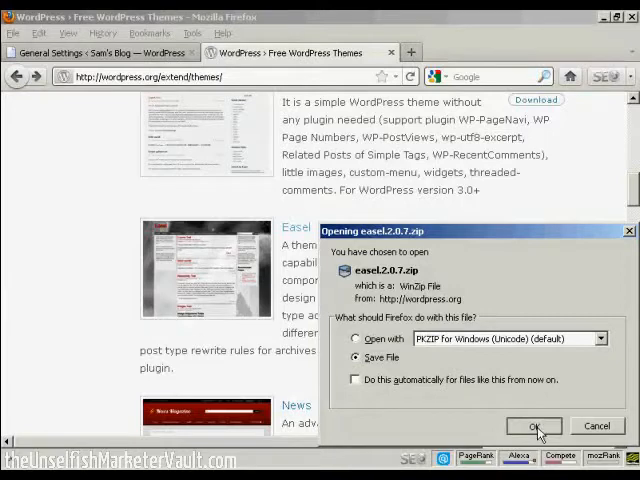
click(534, 426)
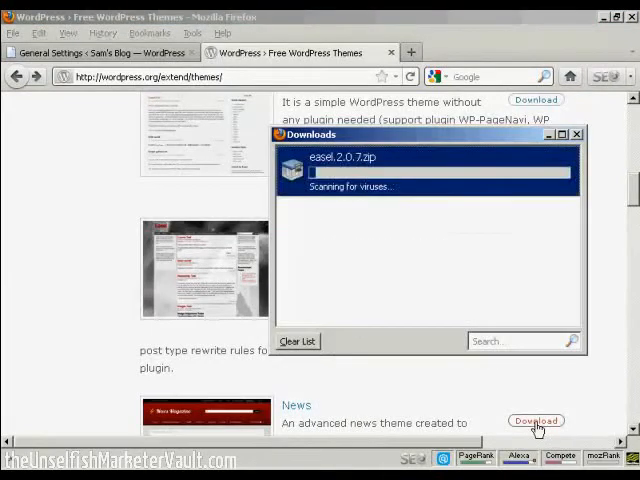
- Let easel.2.0.7.zip finish downloading (524 KB) and switch to Sam's Blog dashboard
click(536, 420)
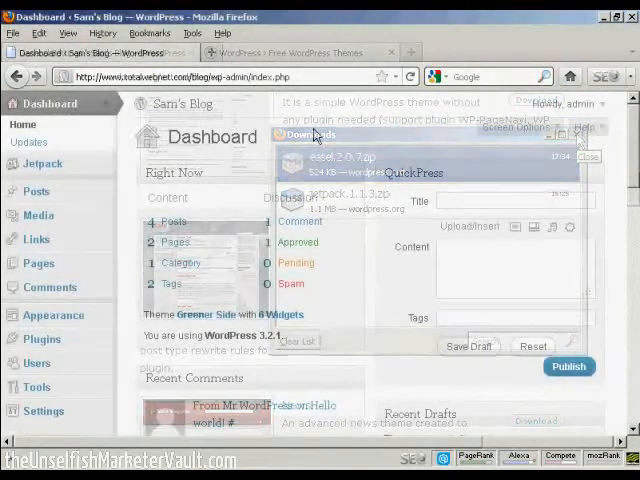
- Close the theme directory, then open Appearance and its Install Themes tab
click(589, 156)
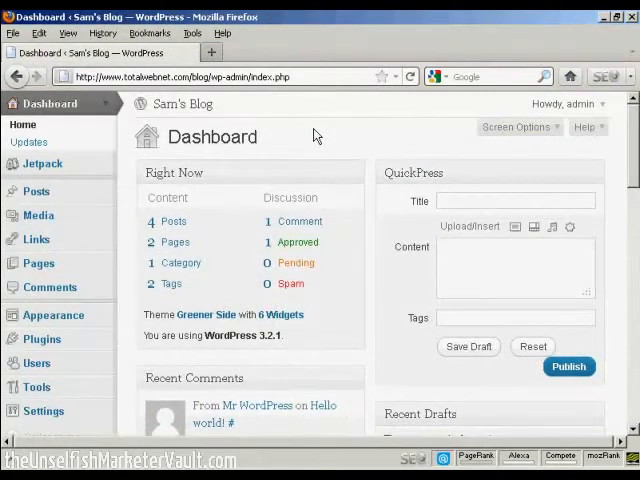
mouse_move(53, 315)
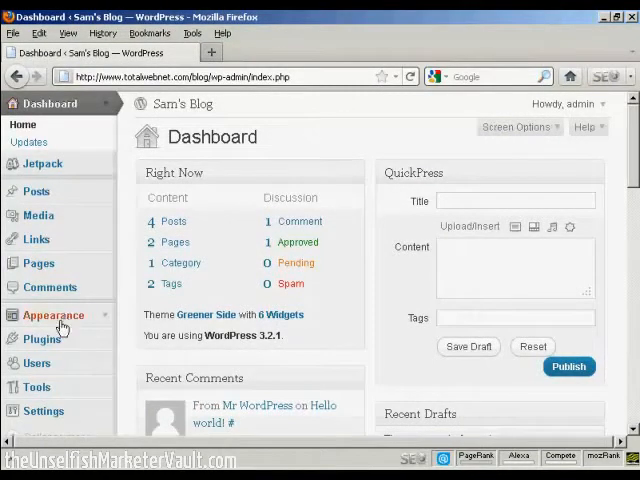
click(53, 315)
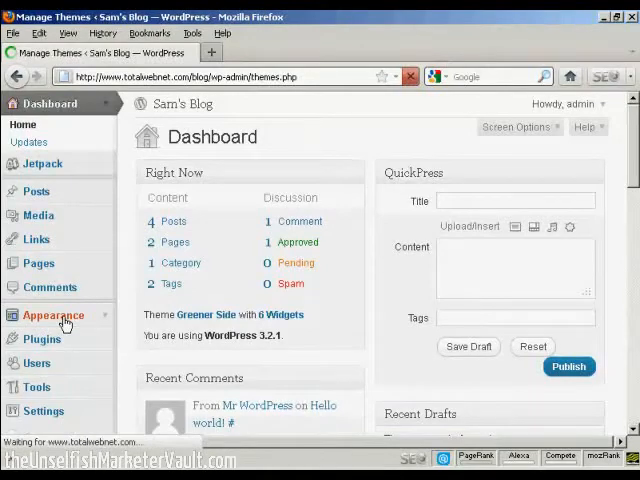
click(53, 314)
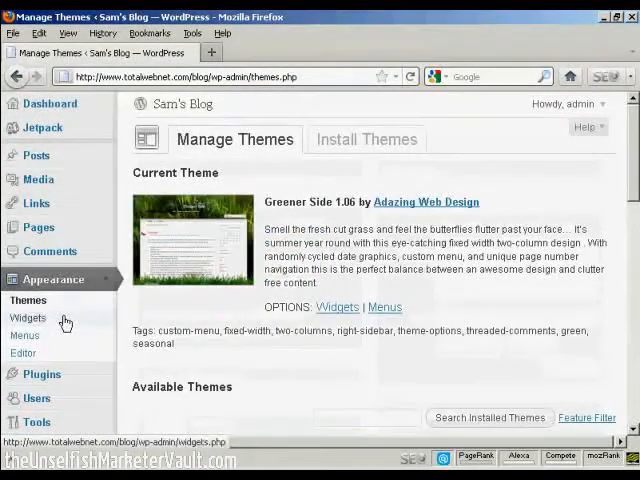
click(28, 318)
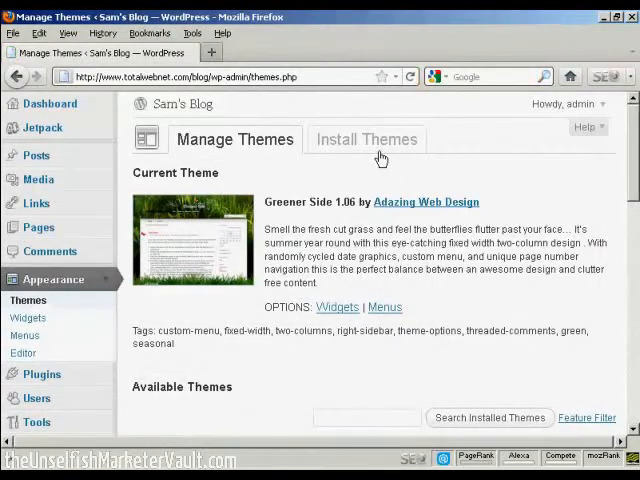
click(367, 139)
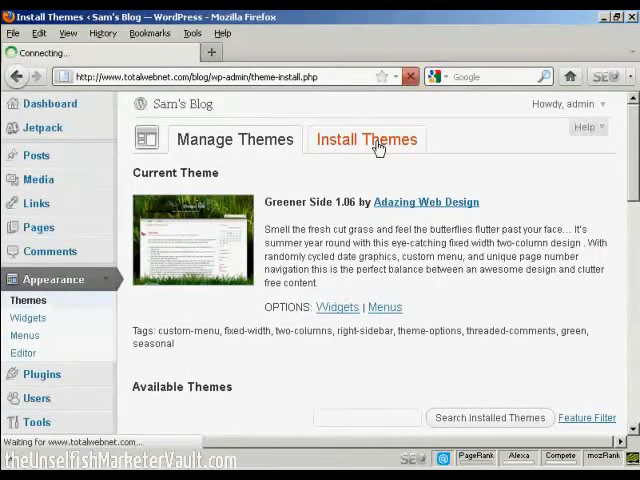
click(366, 139)
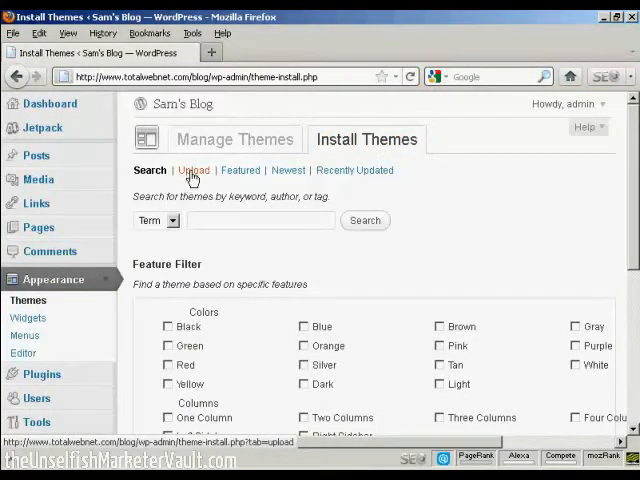
- Switch Install Themes to the Upload option for .zip files
click(191, 170)
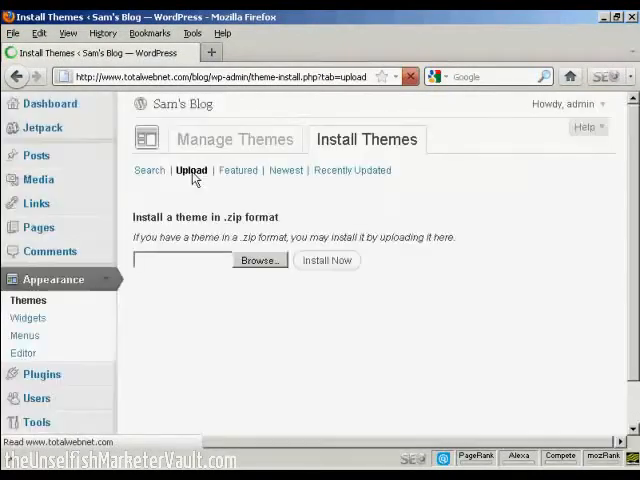
click(191, 170)
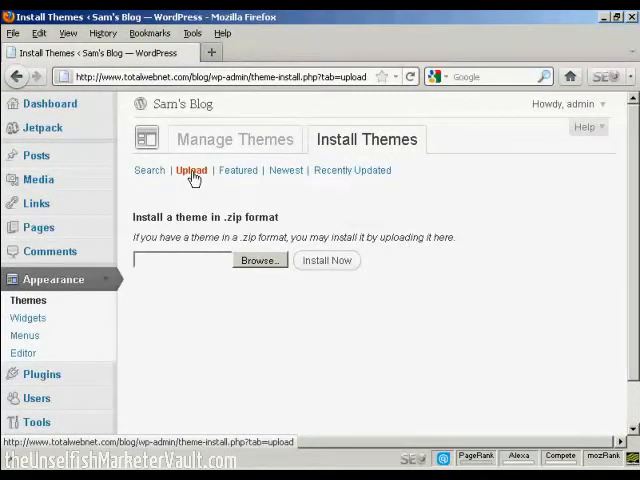
mouse_move(265, 274)
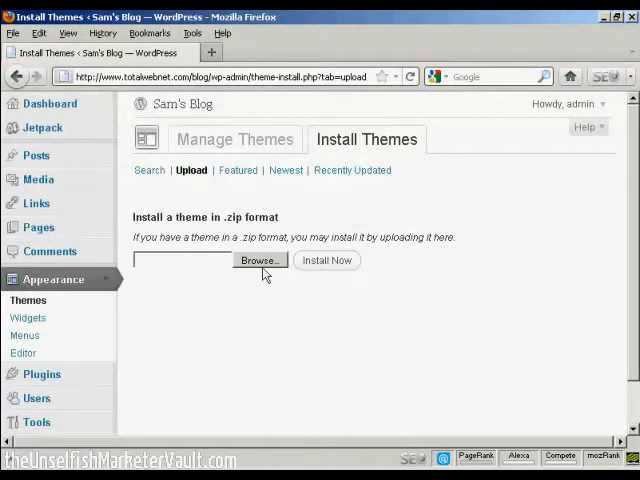
mouse_move(265, 273)
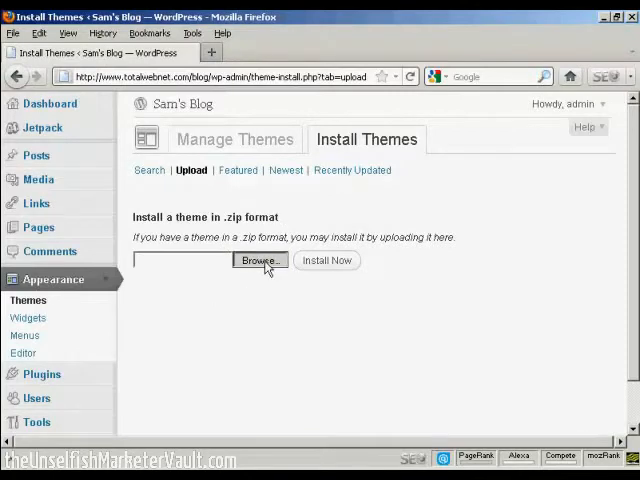
- Browse to the Themes folder and pick easel.2.0.7.zip for upload
click(259, 260)
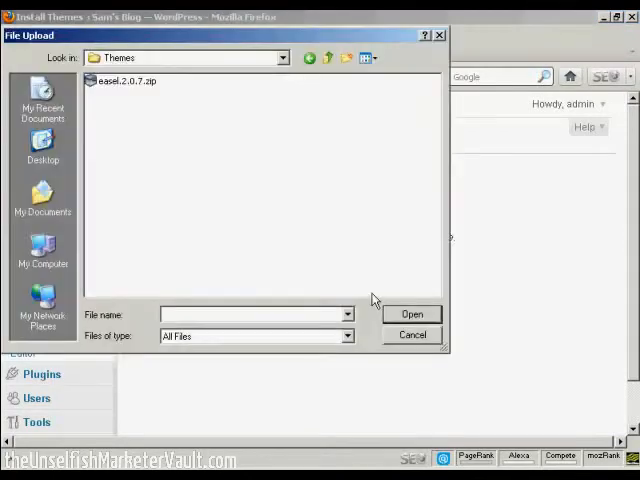
mouse_move(325, 285)
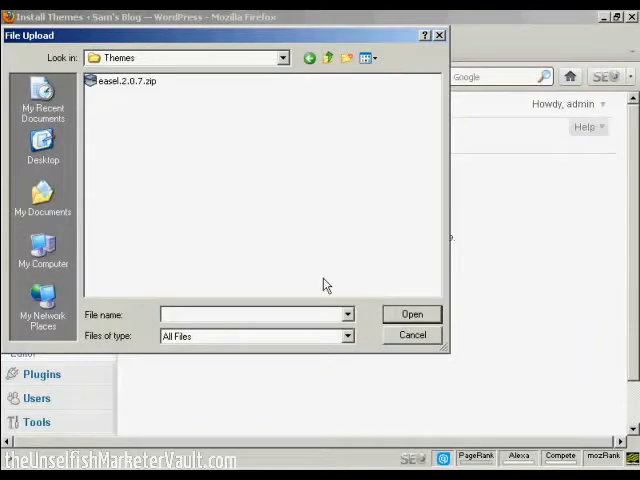
mouse_move(94, 71)
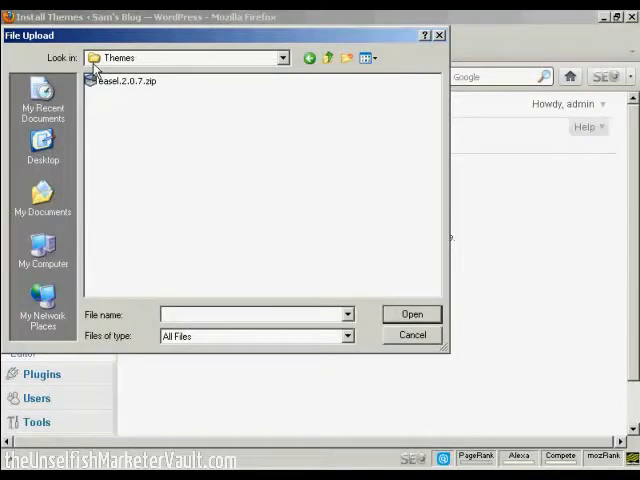
mouse_move(130, 152)
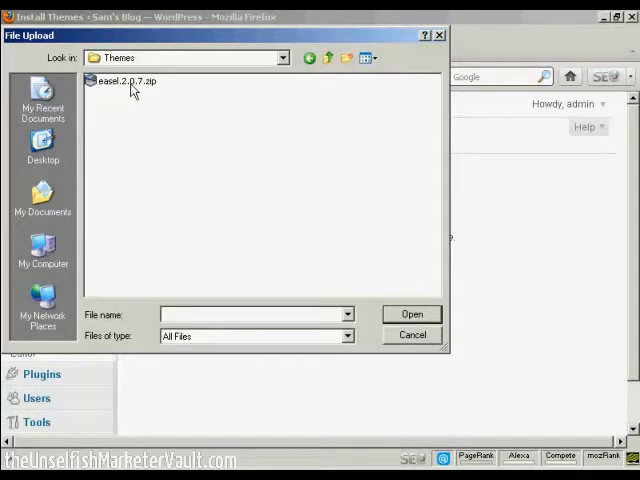
mouse_move(135, 90)
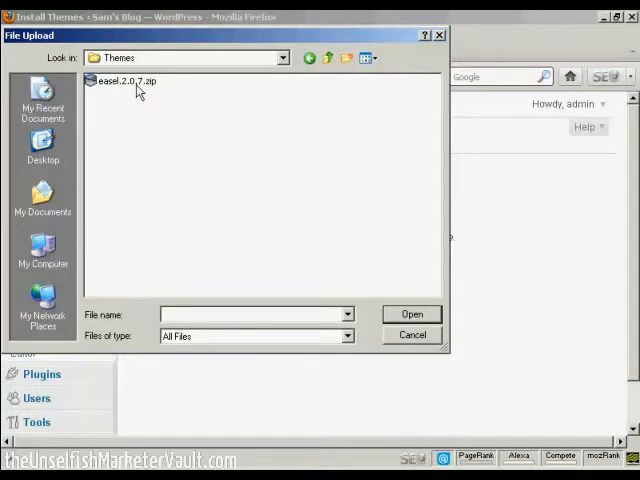
click(120, 81)
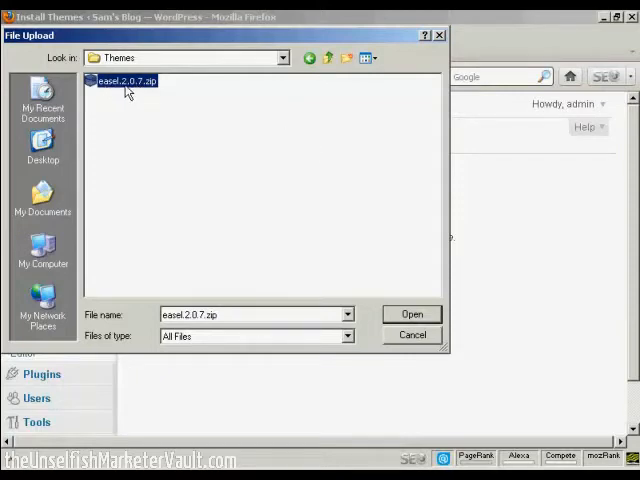
click(411, 314)
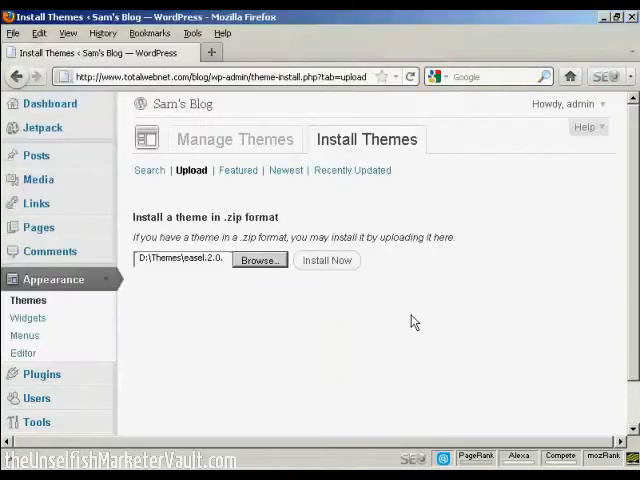
mouse_move(327, 260)
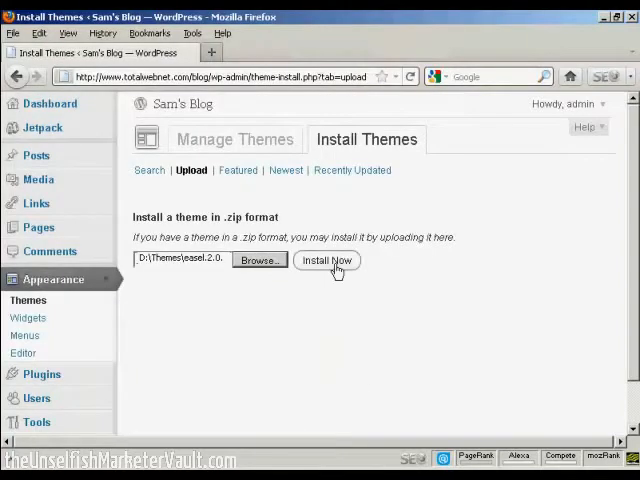
- Install the Easel theme from easel.2.0.7.zip with Install Now
click(326, 260)
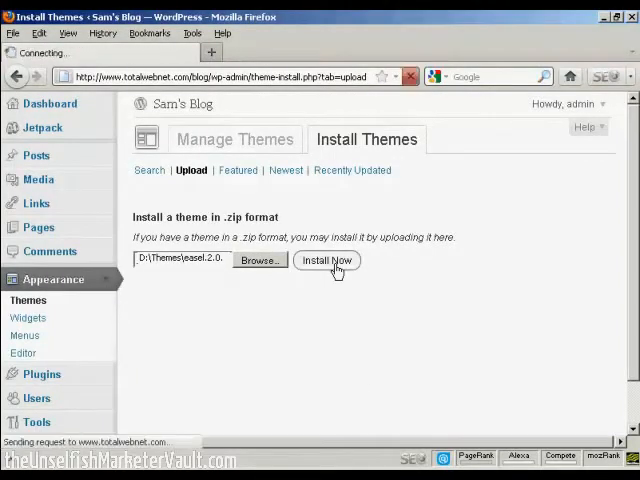
click(327, 260)
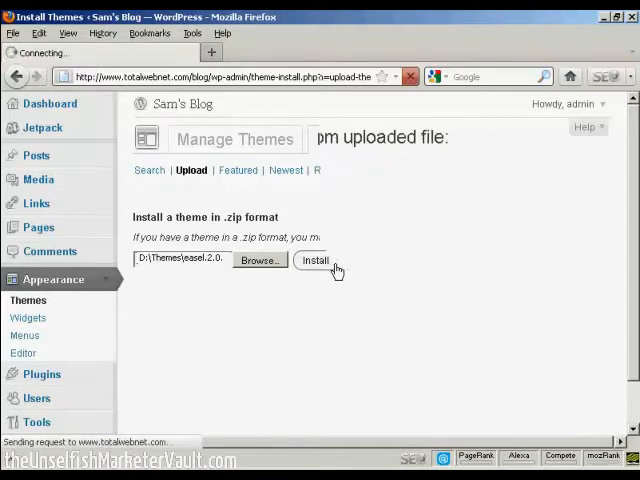
click(315, 261)
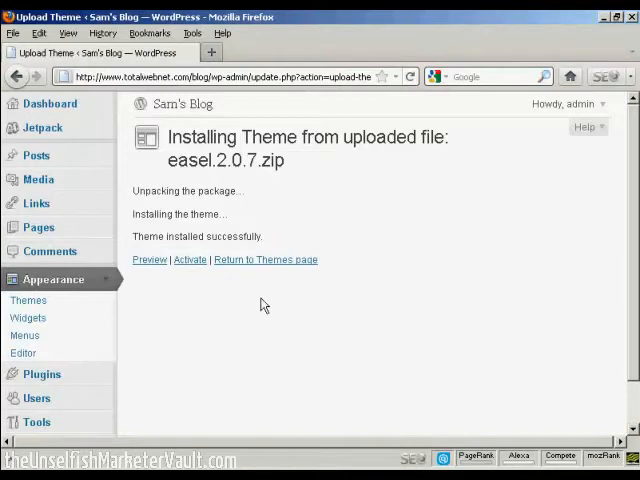
mouse_move(262, 328)
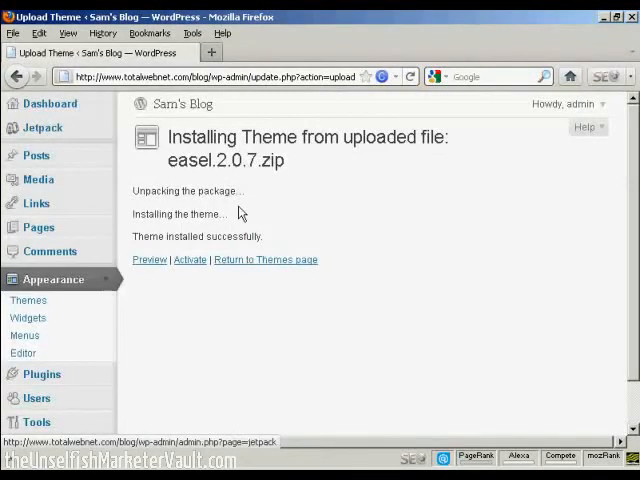
- Activate Easel 2.0.7 from the 'Theme installed successfully' page
click(189, 259)
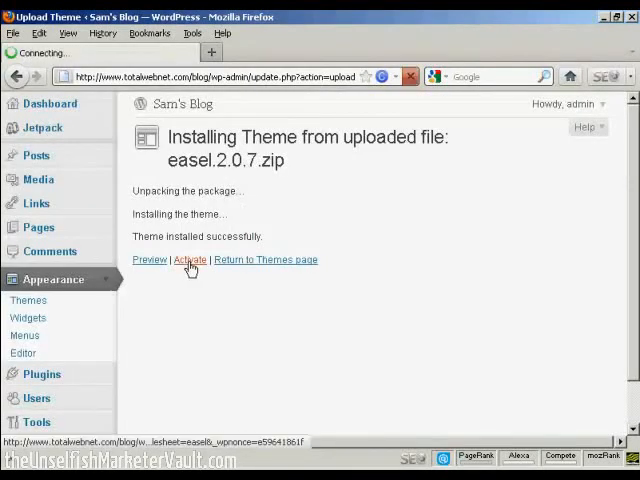
click(189, 259)
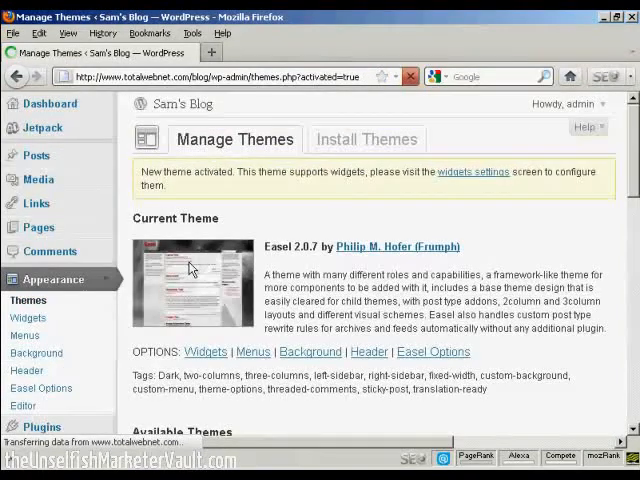